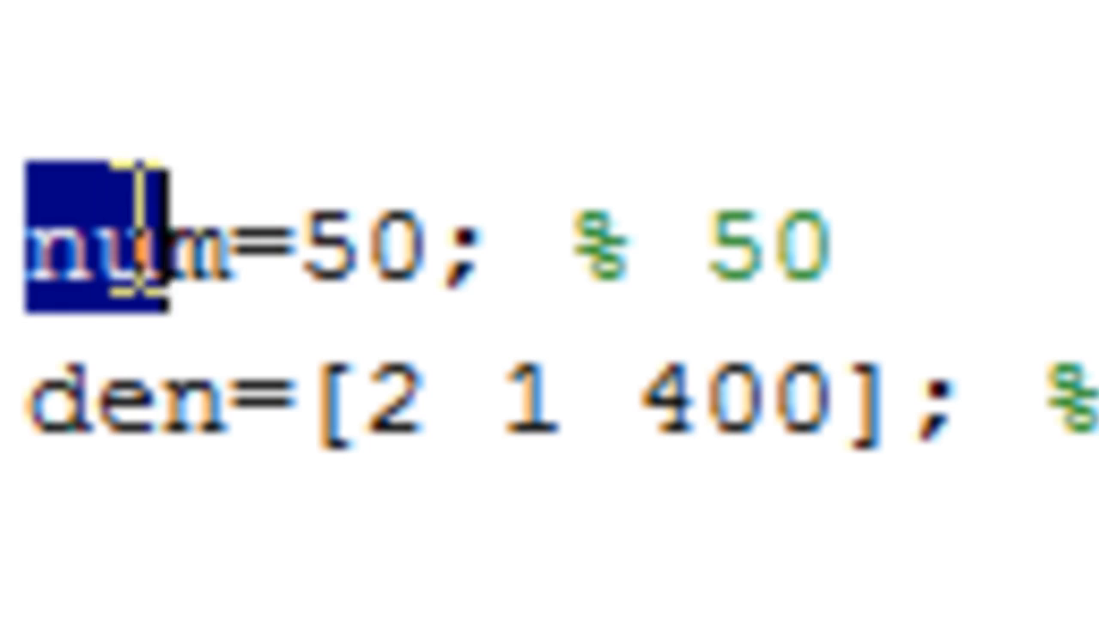
Step: Select the script for 50/(2s^2+s+400) and run it to open the step response figure
drag(111, 249, 498, 249)
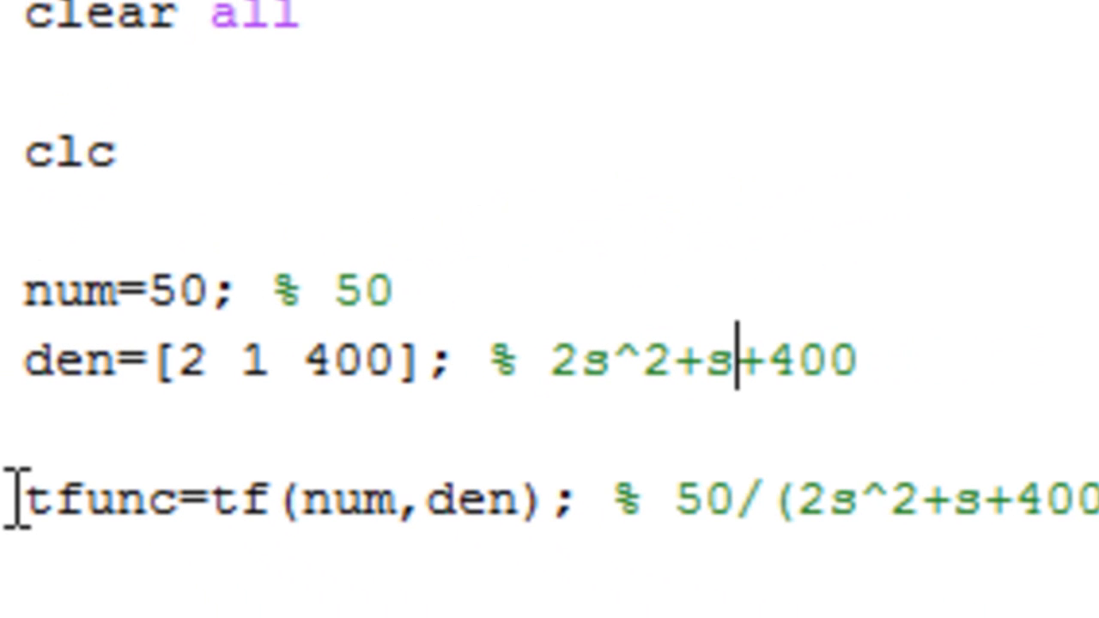
double_click(60, 500)
text(step(tfunc))
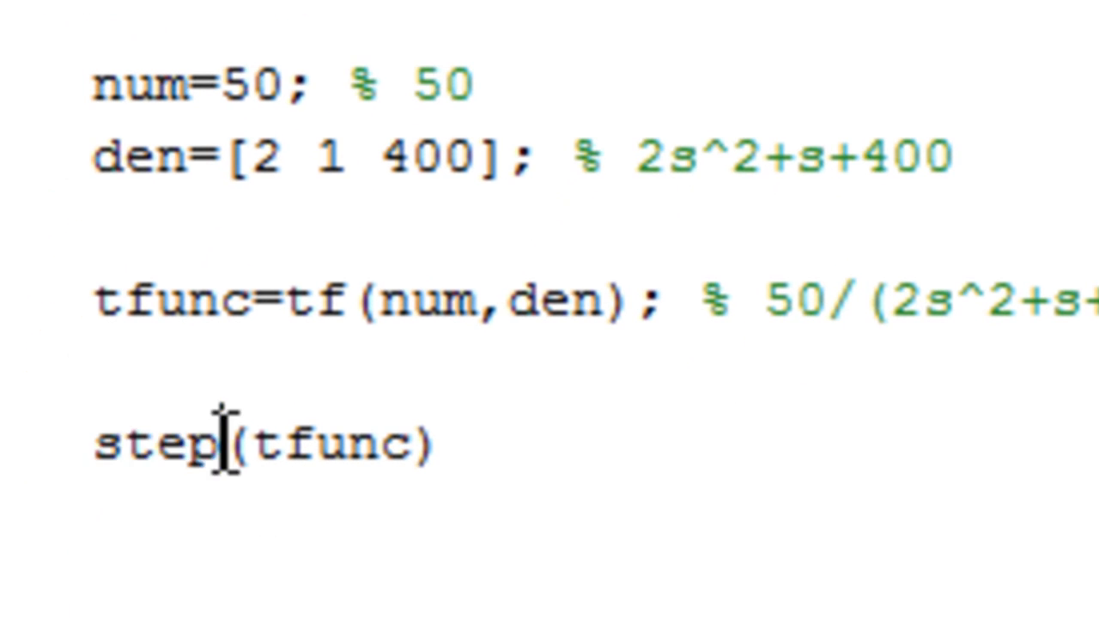
double_click(330, 444)
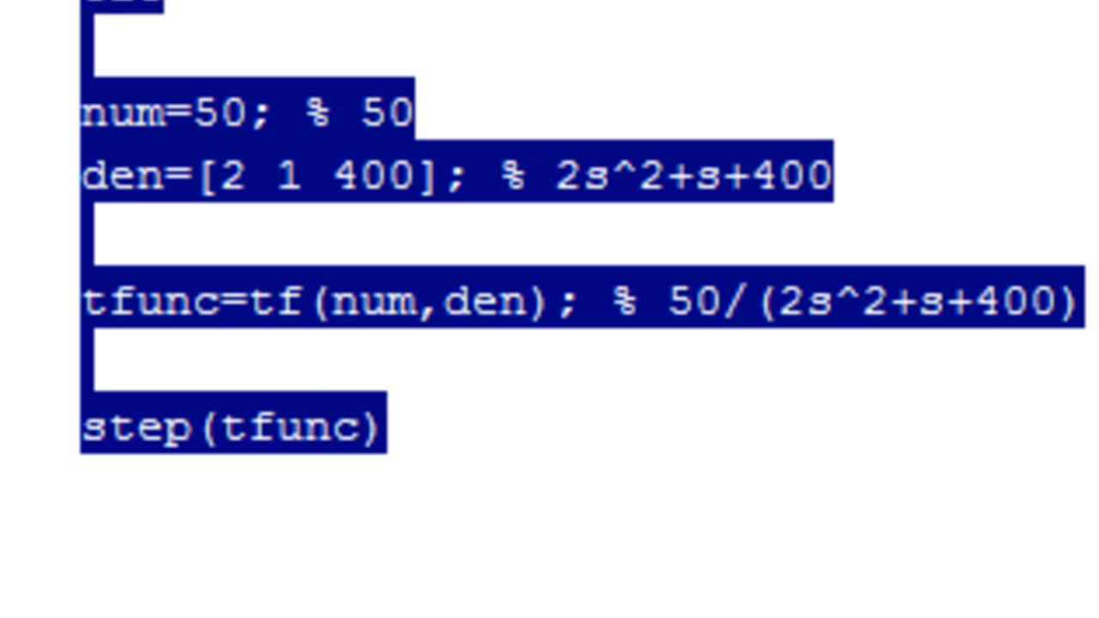
click(807, 455)
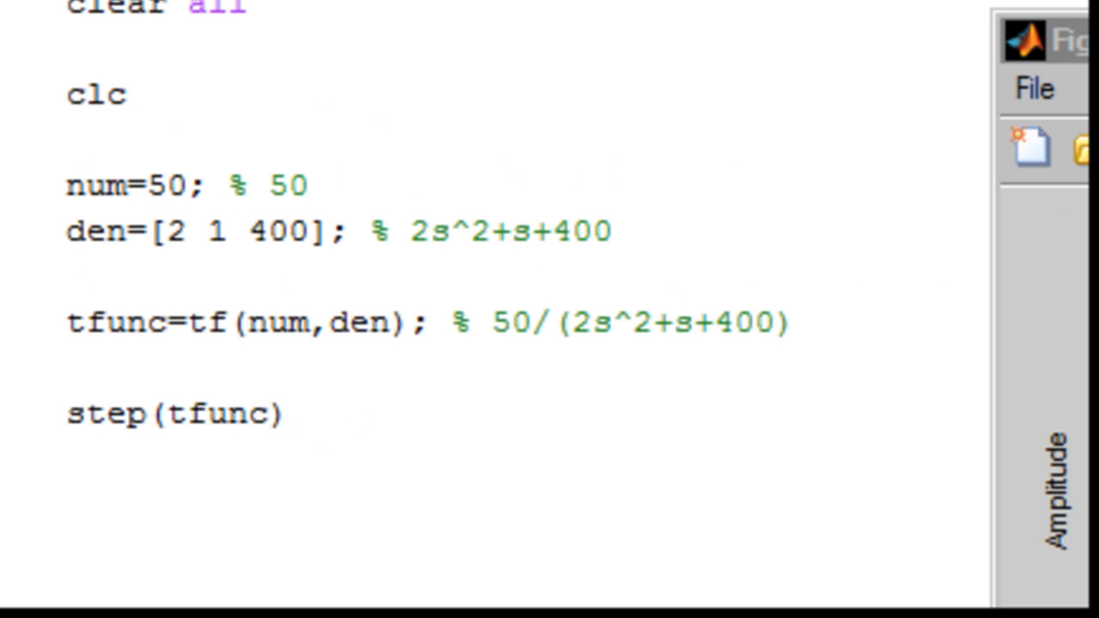
Step: Bring the Step Response figure forward, showing oscillation settling near 0.125 by about 20 s
click(453, 420)
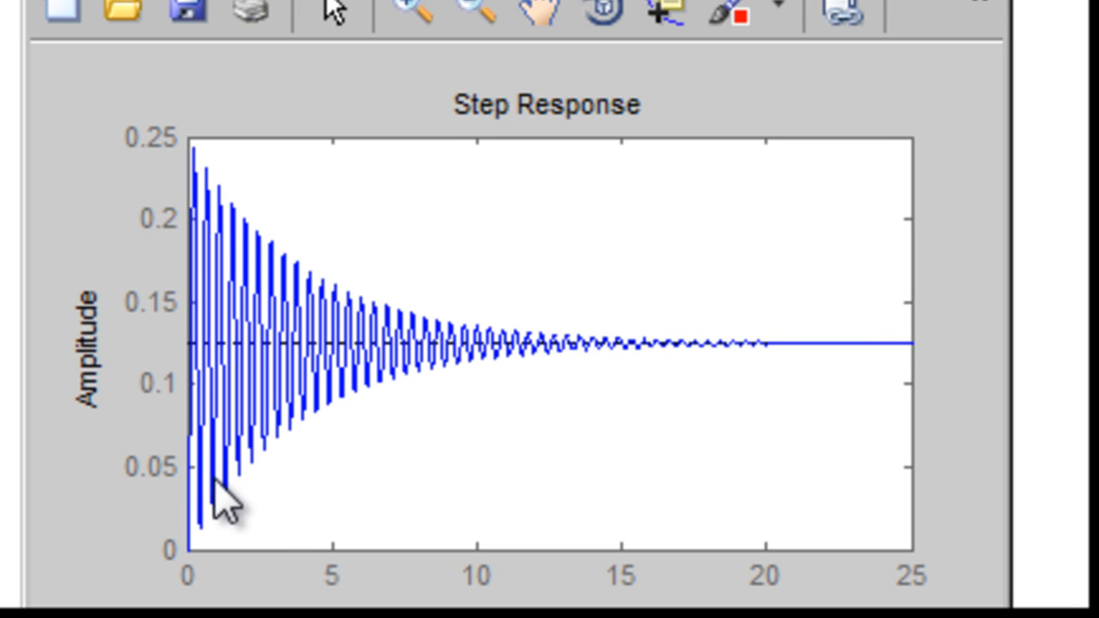
mouse_move(129, 137)
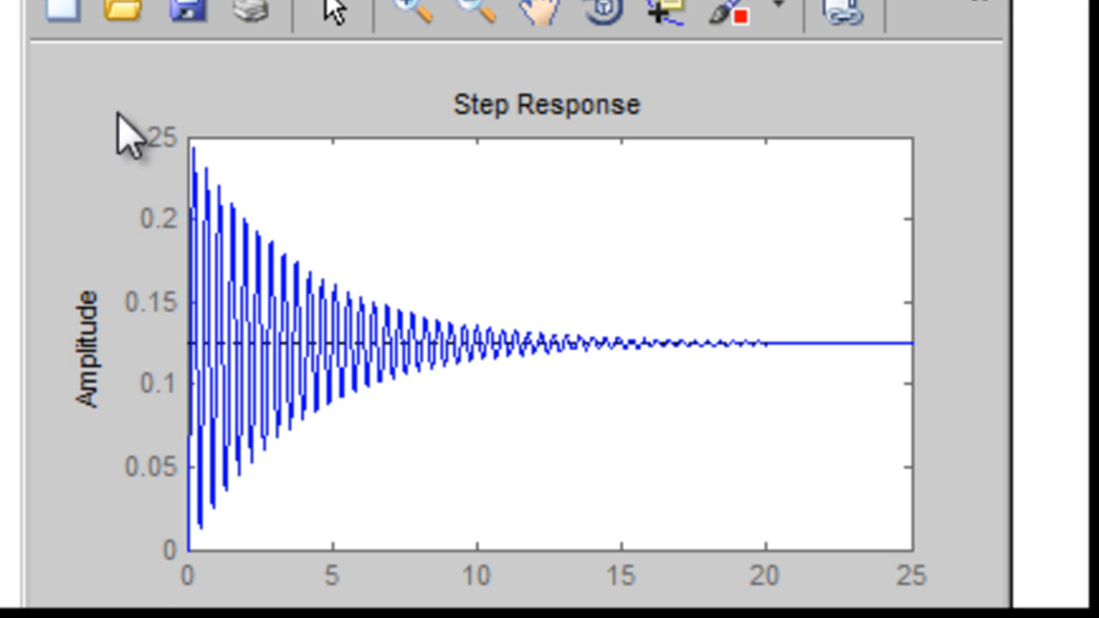